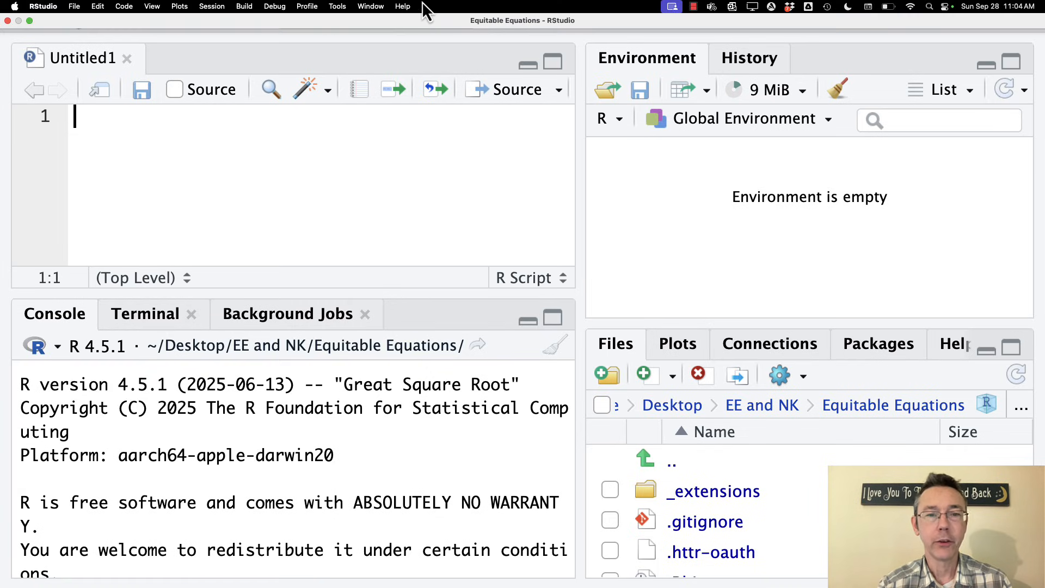
mouse_move(158, 9)
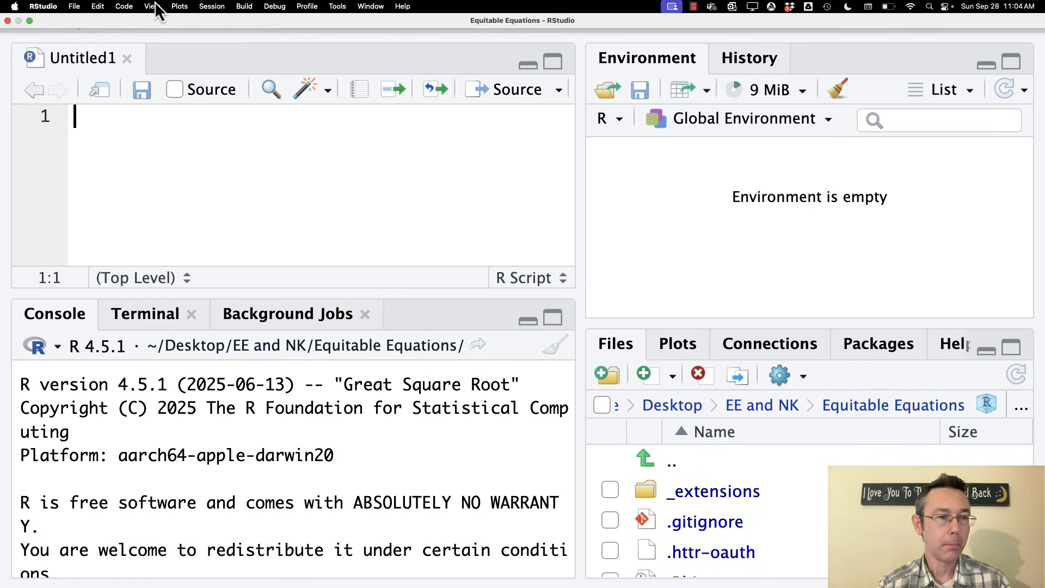
Choose View > Panes > Console on Right to swap console and environment panes
click(150, 7)
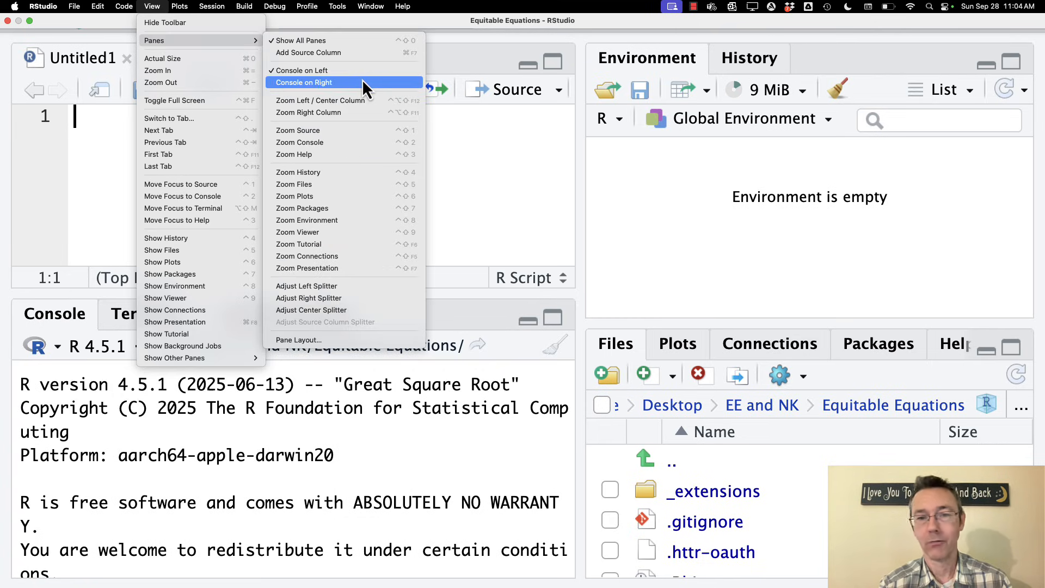
click(315, 83)
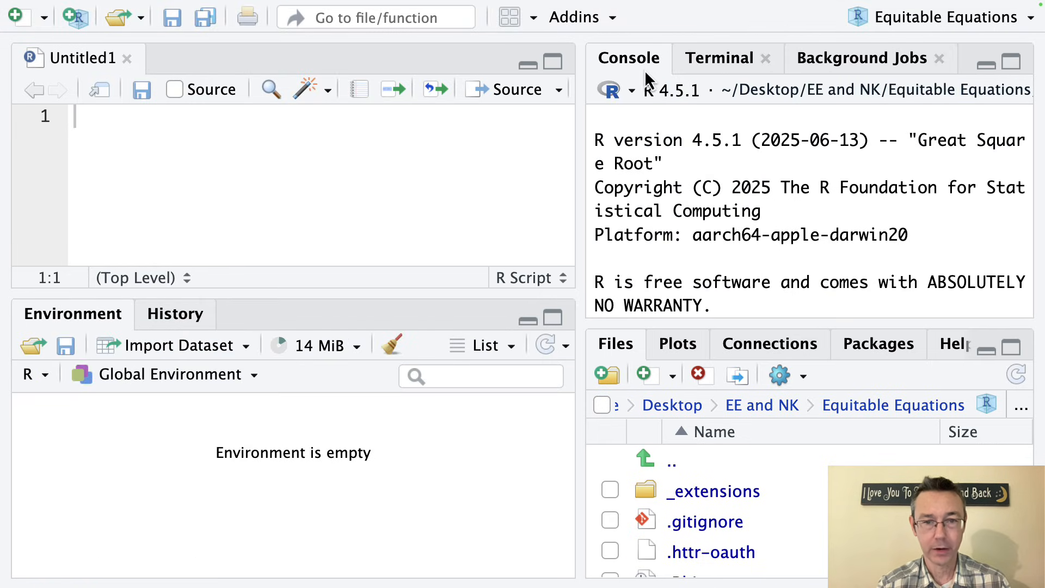
mouse_move(574, 143)
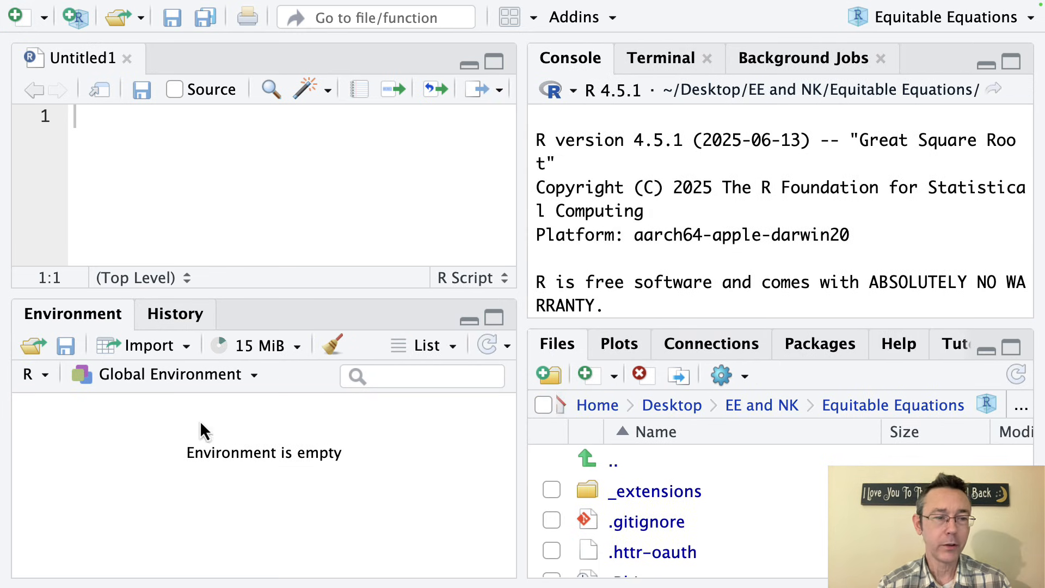
mouse_move(158, 331)
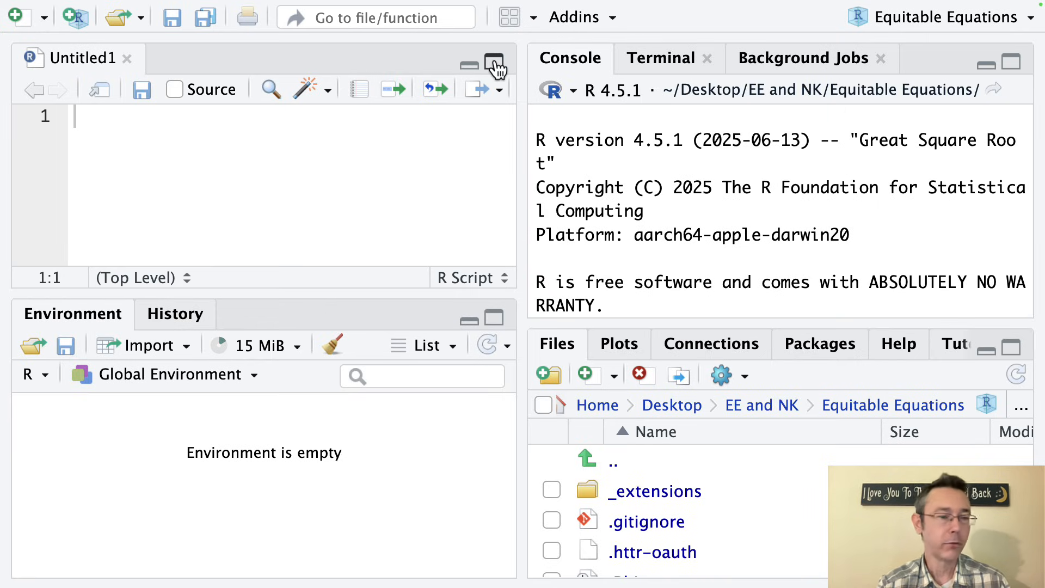
Maximize the Source pane and the Console pane to full column height
click(495, 64)
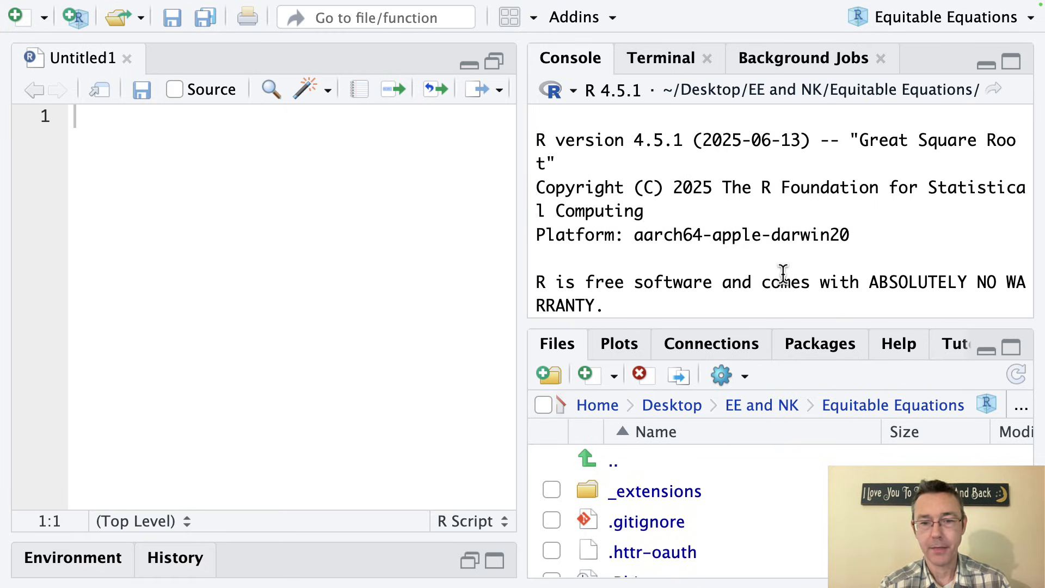
mouse_move(619, 357)
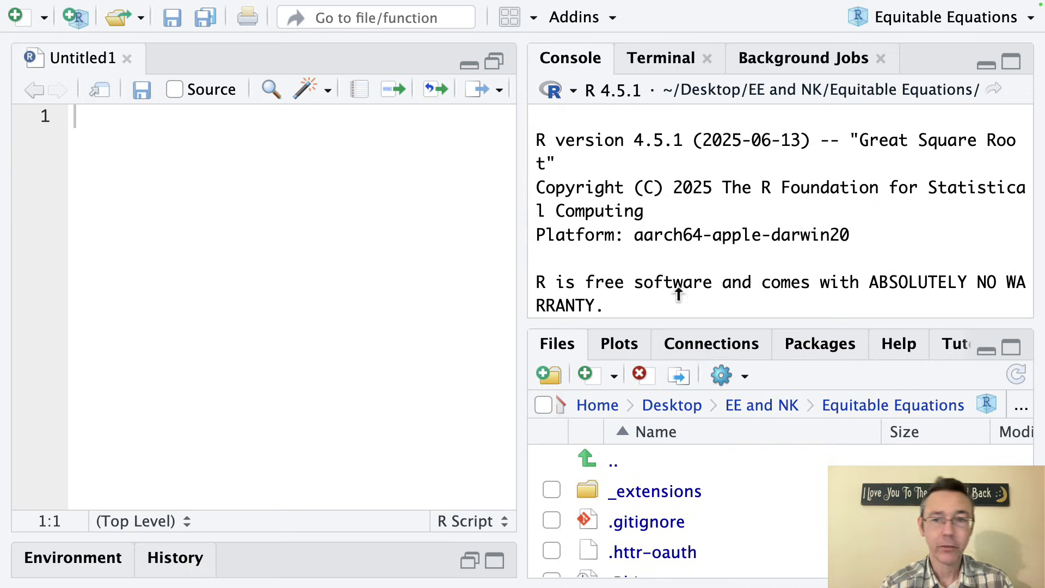
click(1011, 62)
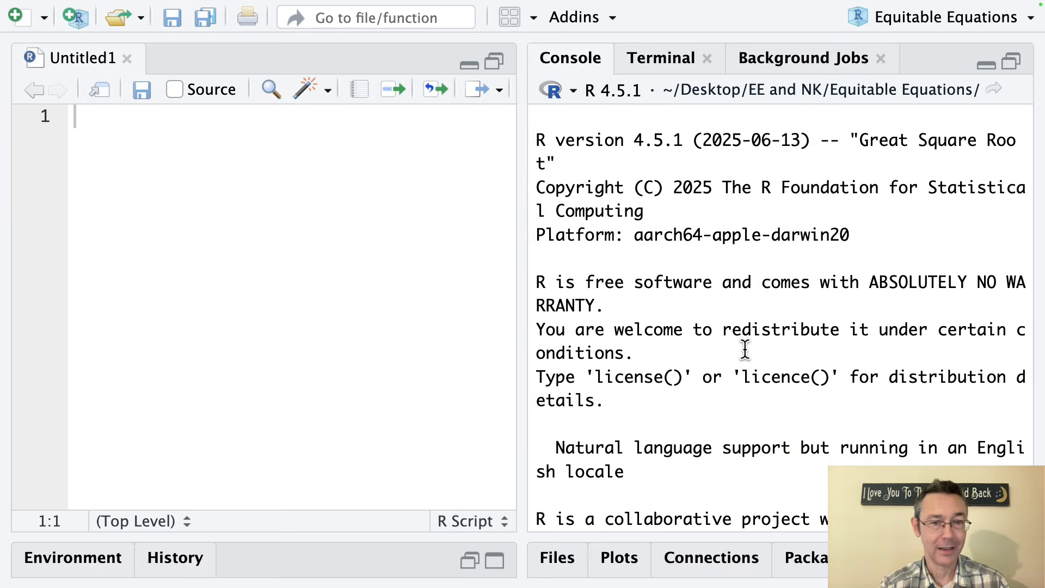
mouse_move(523, 282)
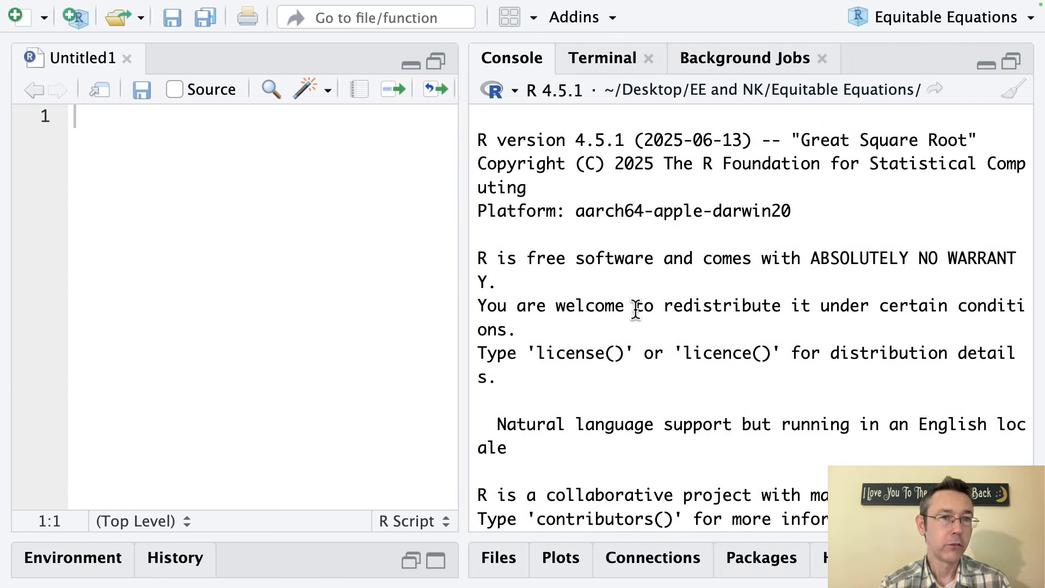
mouse_move(745, 292)
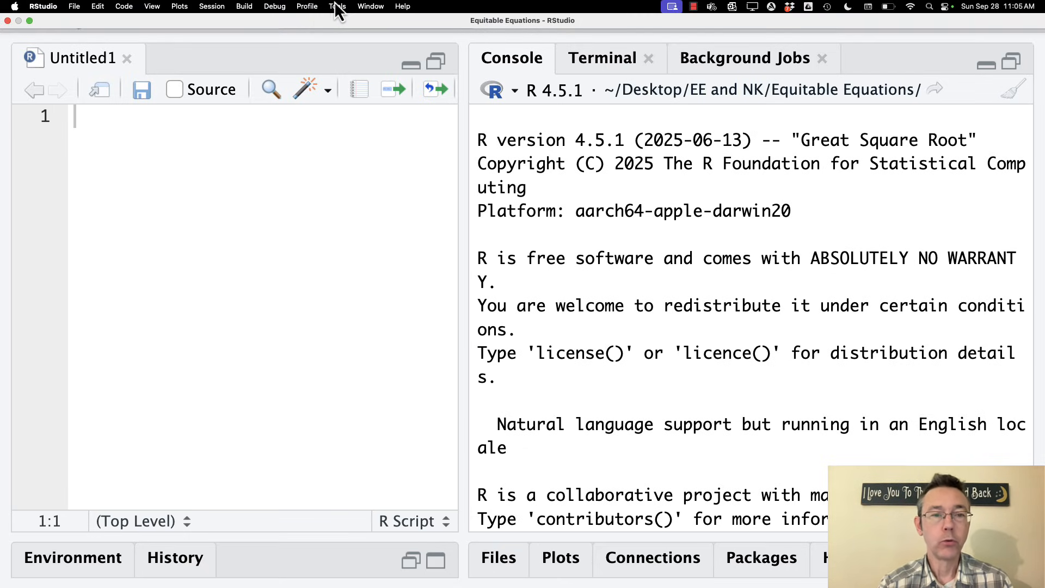
In Global Options General, disable restoring .RData and set workspace saving on exit to Never
click(338, 6)
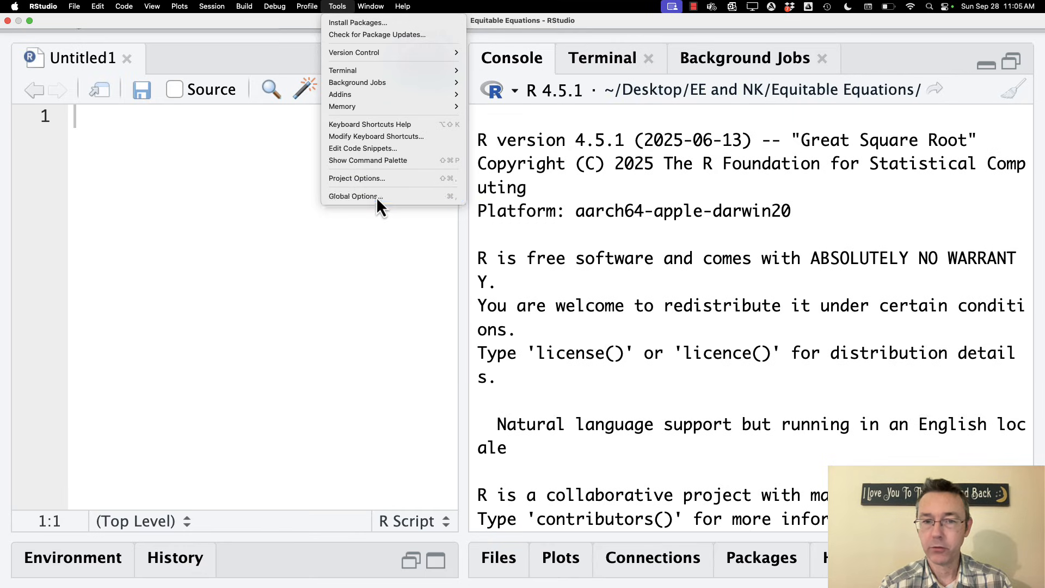
click(355, 196)
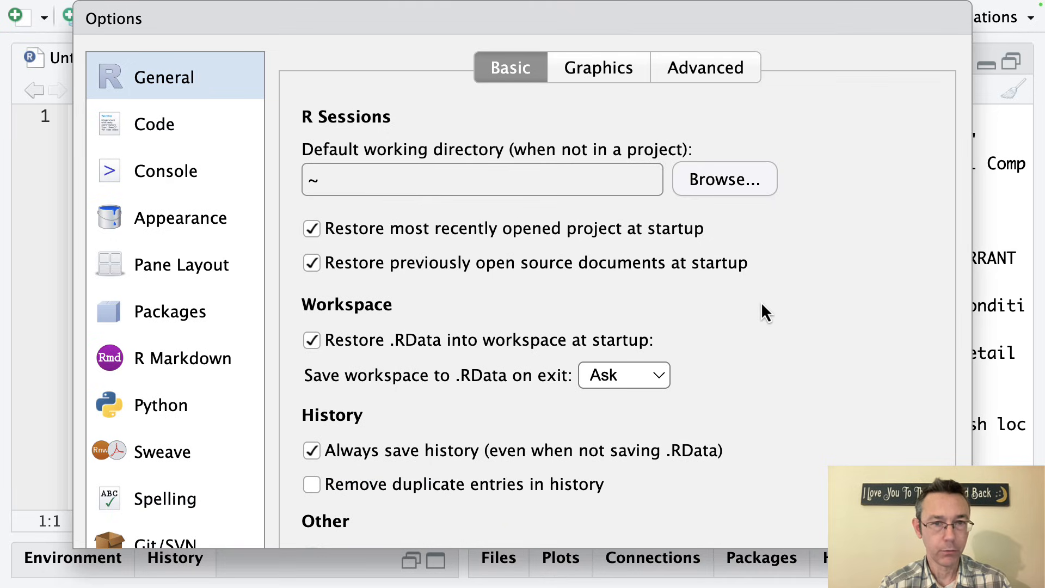
mouse_move(299, 139)
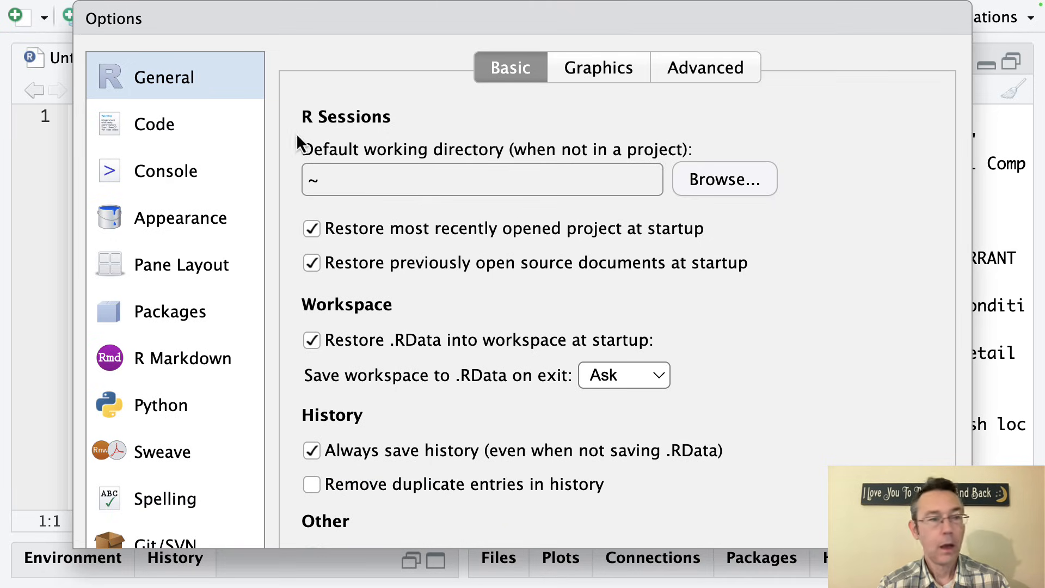
scroll(down, 3)
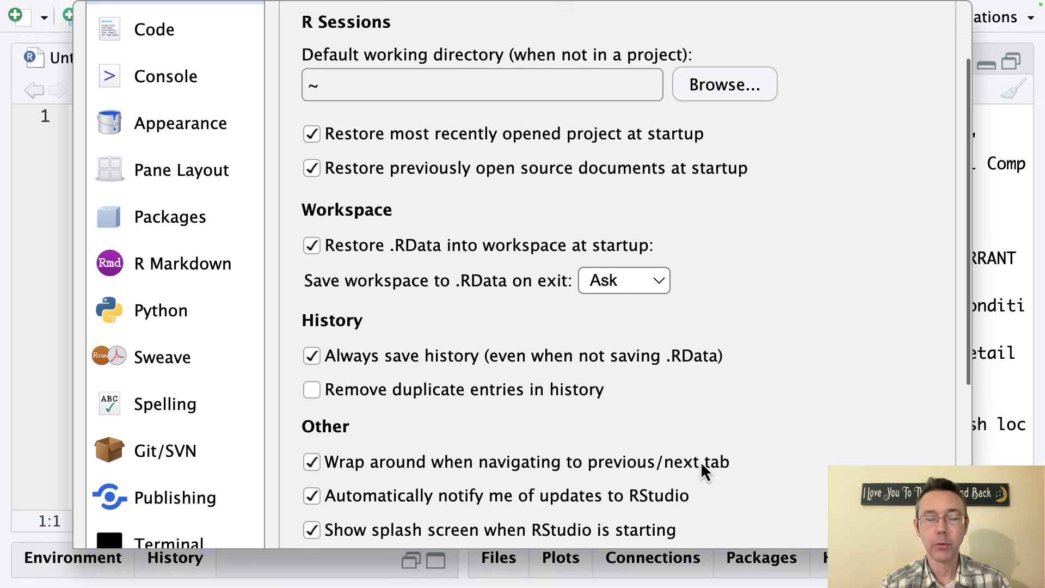
mouse_move(399, 245)
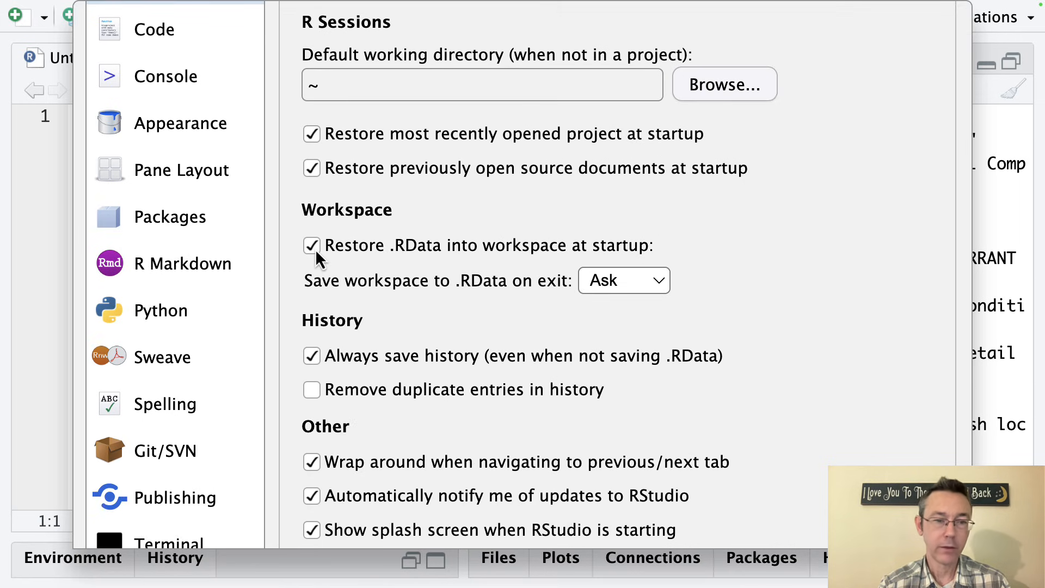
click(312, 246)
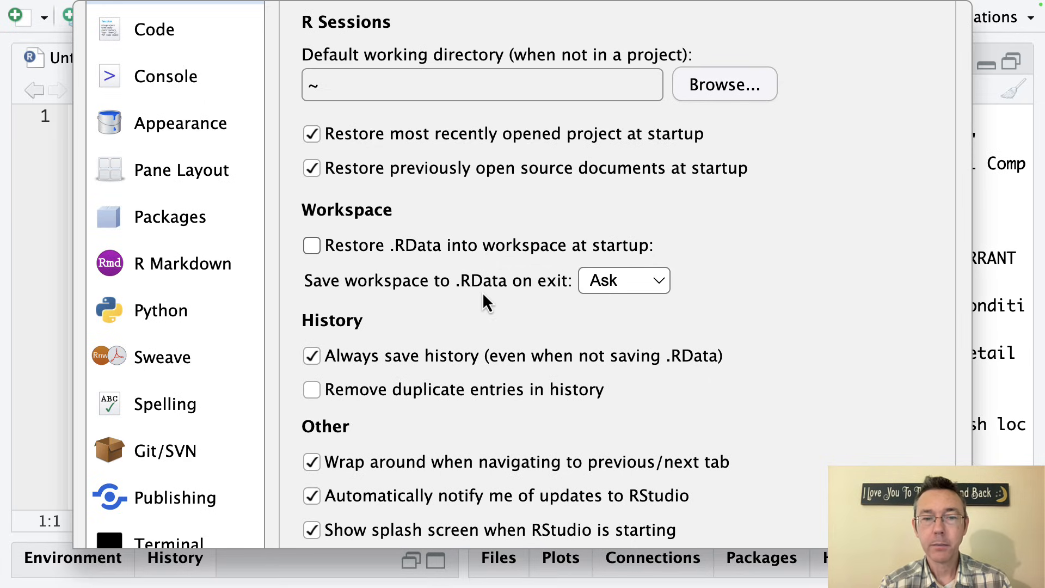
mouse_move(646, 293)
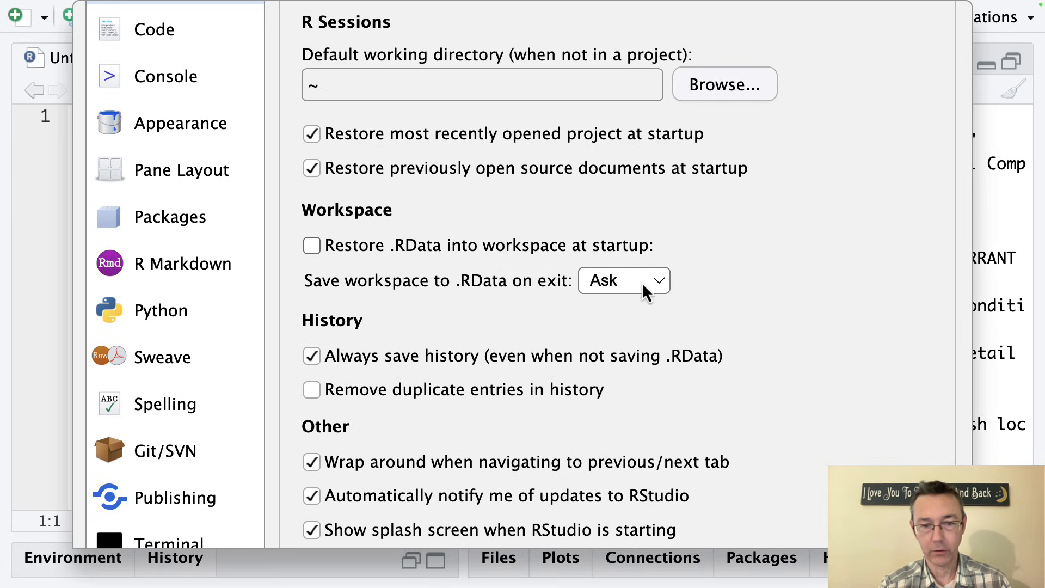
click(625, 280)
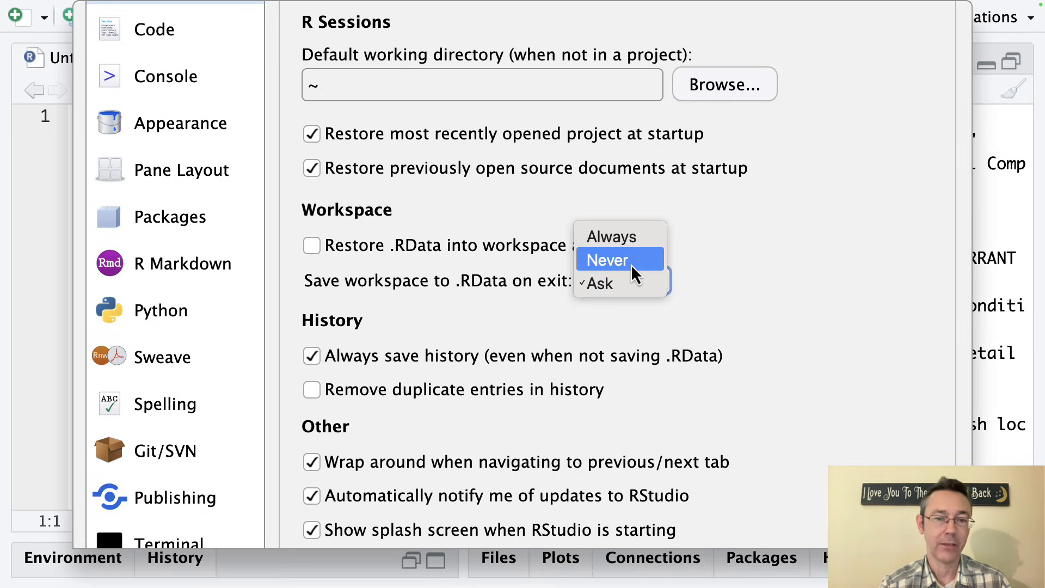
click(606, 260)
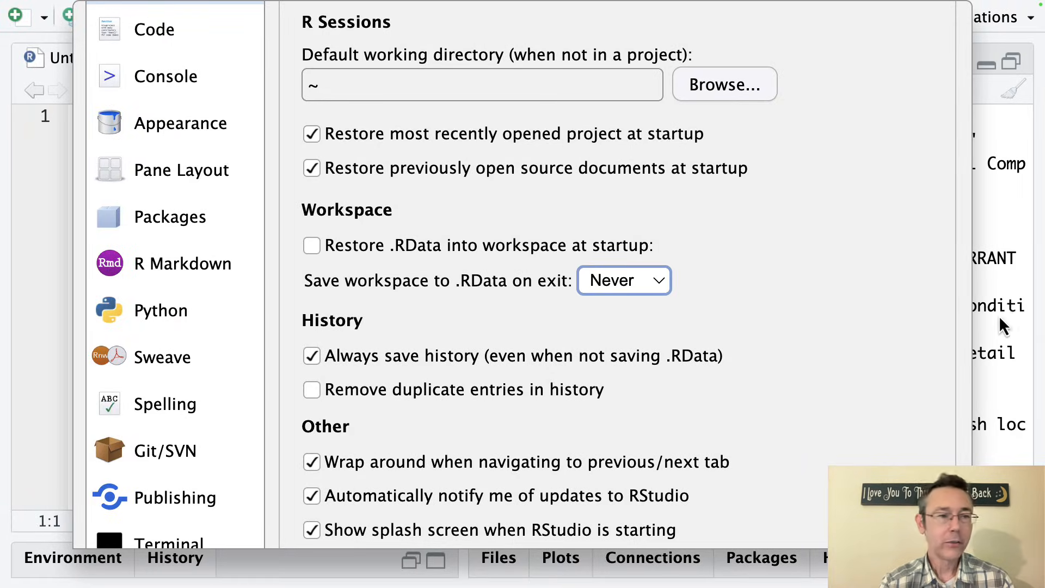
mouse_move(810, 354)
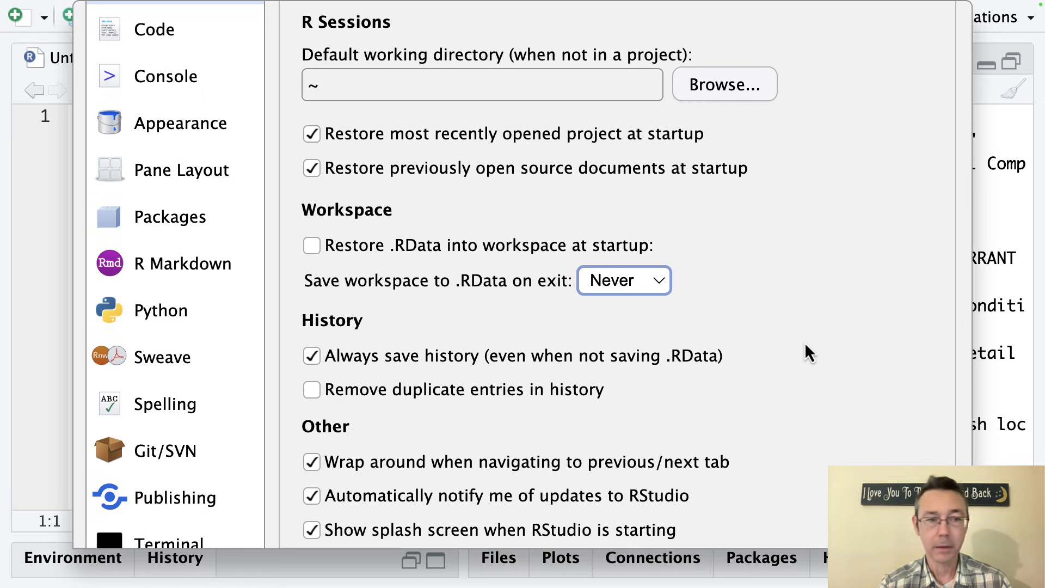
mouse_move(219, 146)
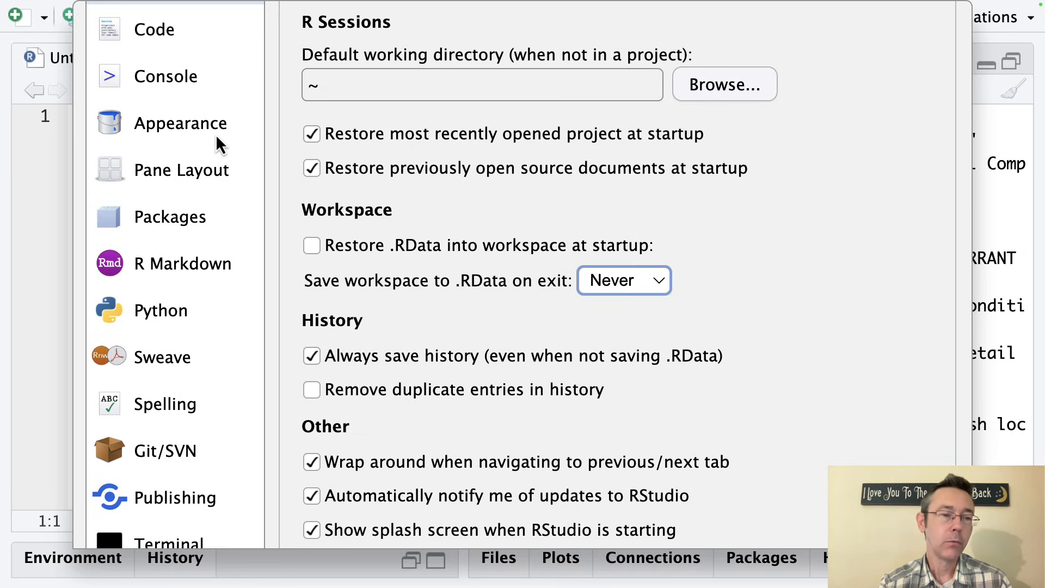
View the Appearance settings: Modern theme, 250% zoom, Monaco font size 10
click(180, 123)
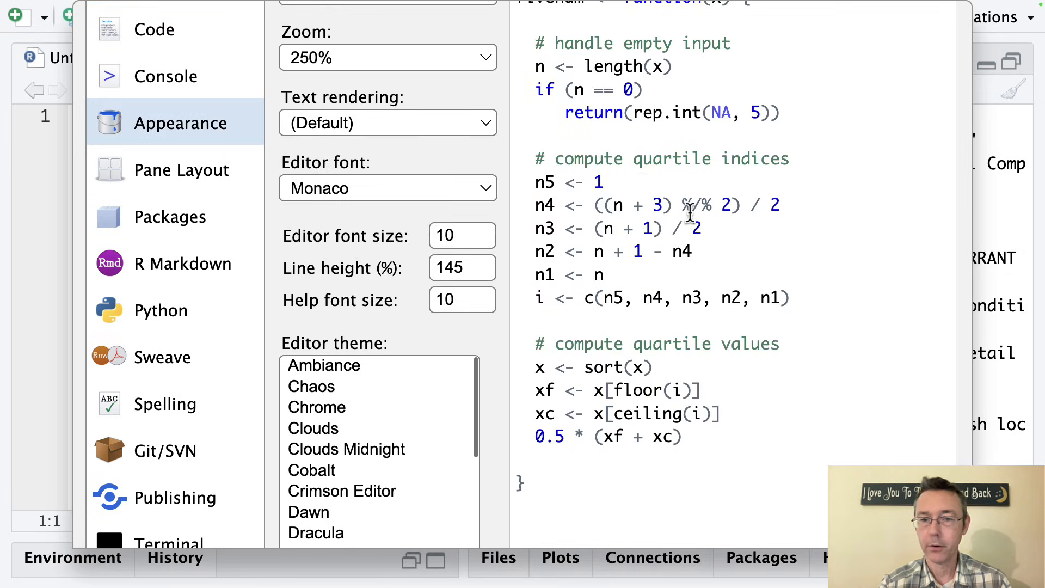
scroll(down, 3)
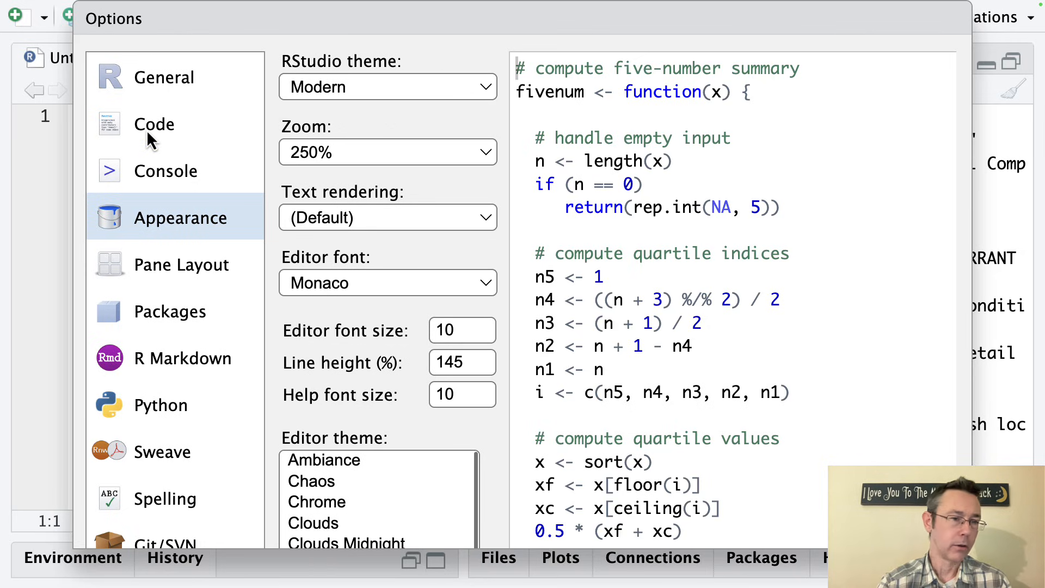
Review the Code editing preferences, including the native pipe operator, and confirm with OK
click(154, 124)
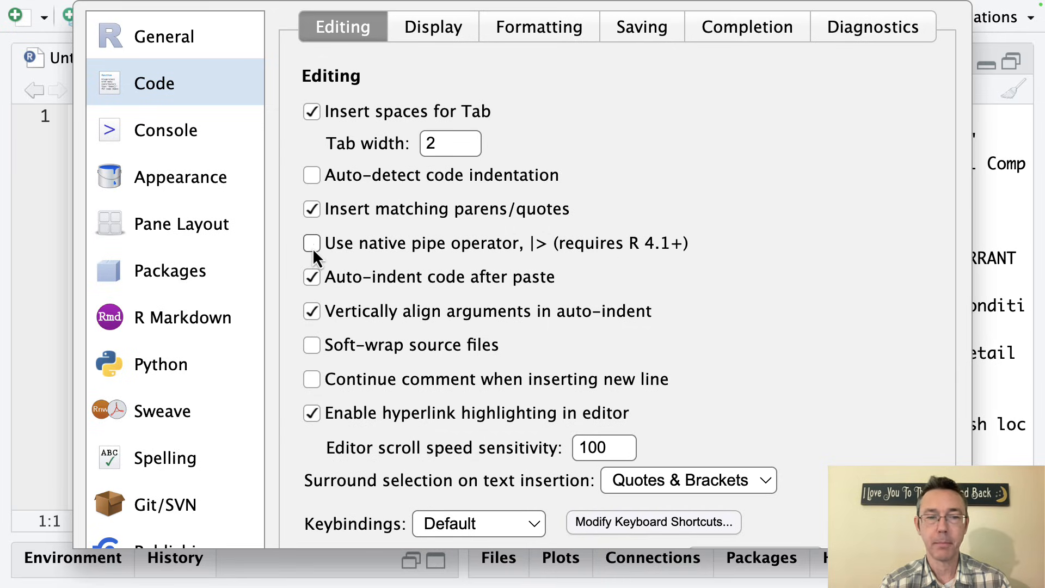
click(310, 243)
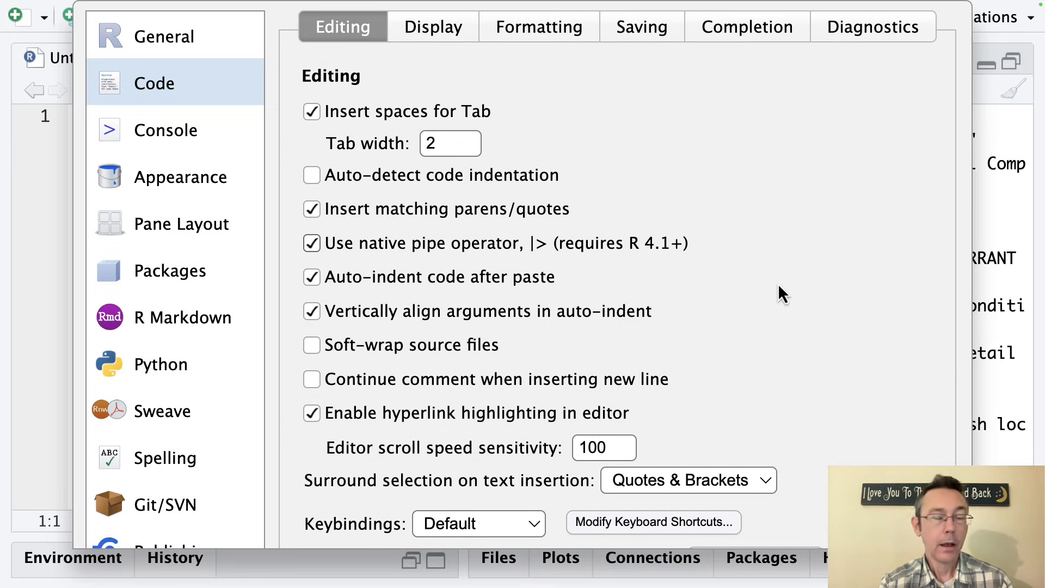
mouse_move(818, 293)
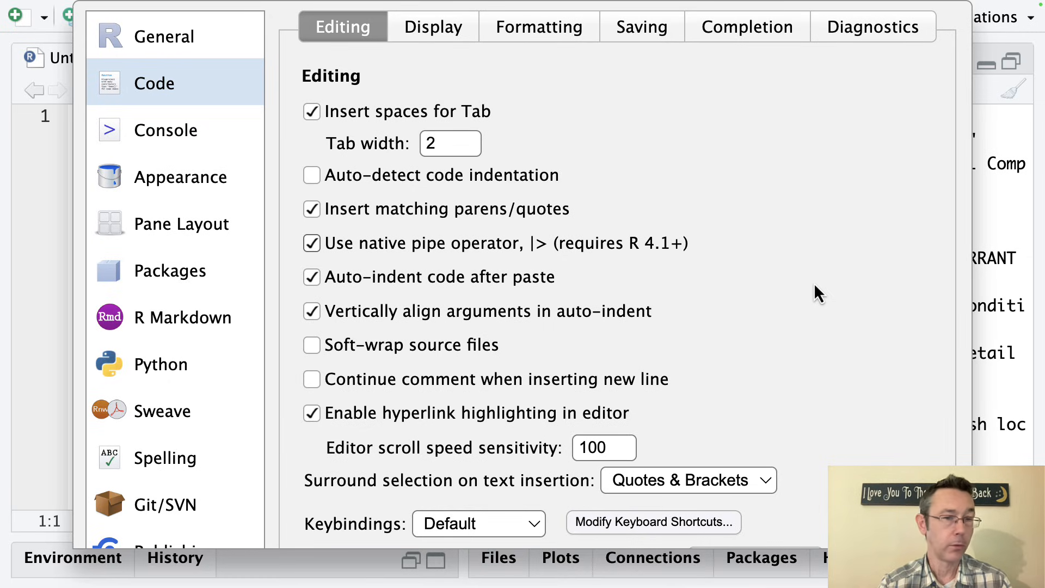
scroll(down, 3)
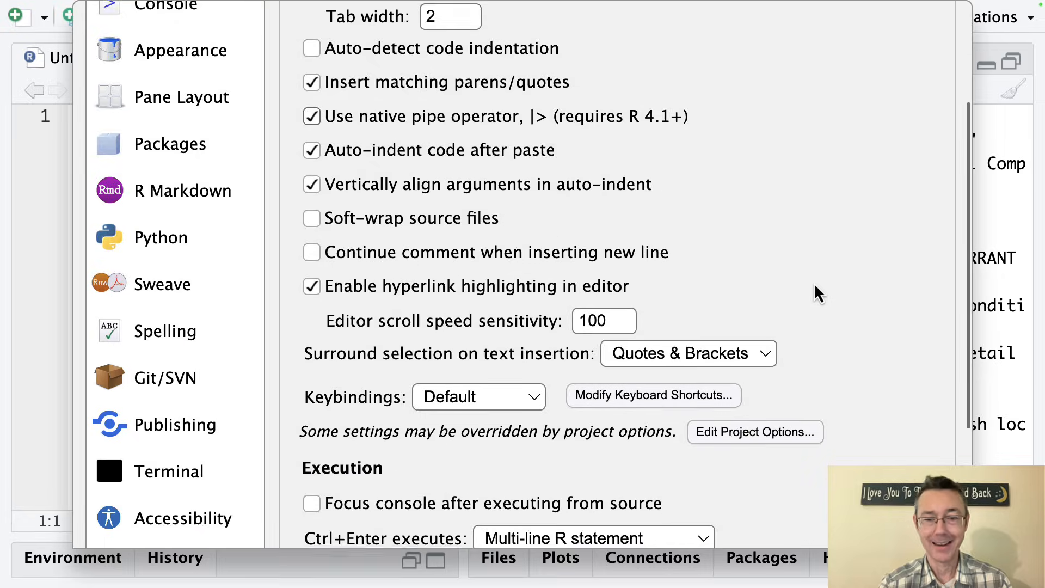
scroll(down, 3)
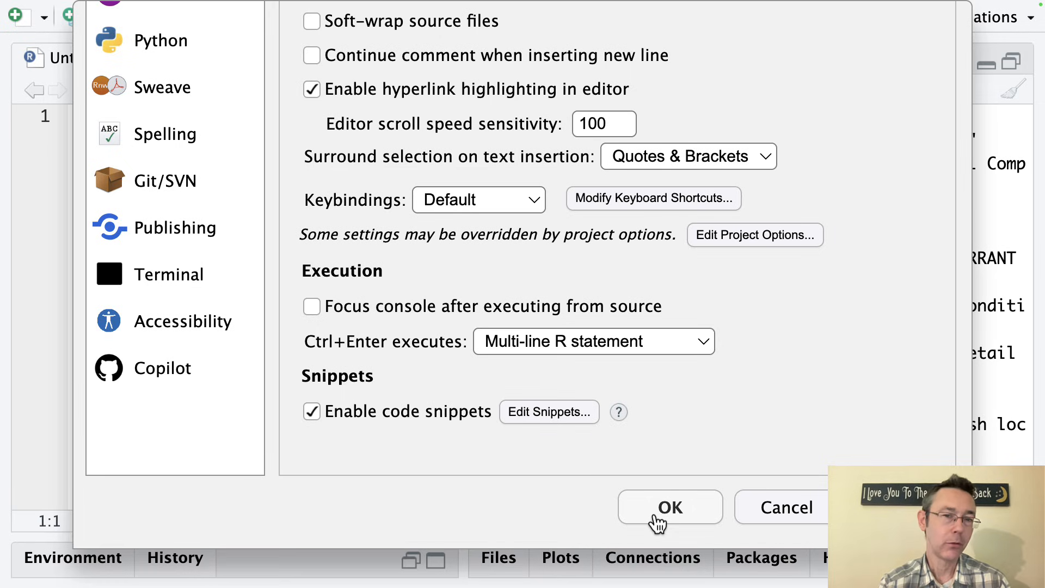
click(670, 507)
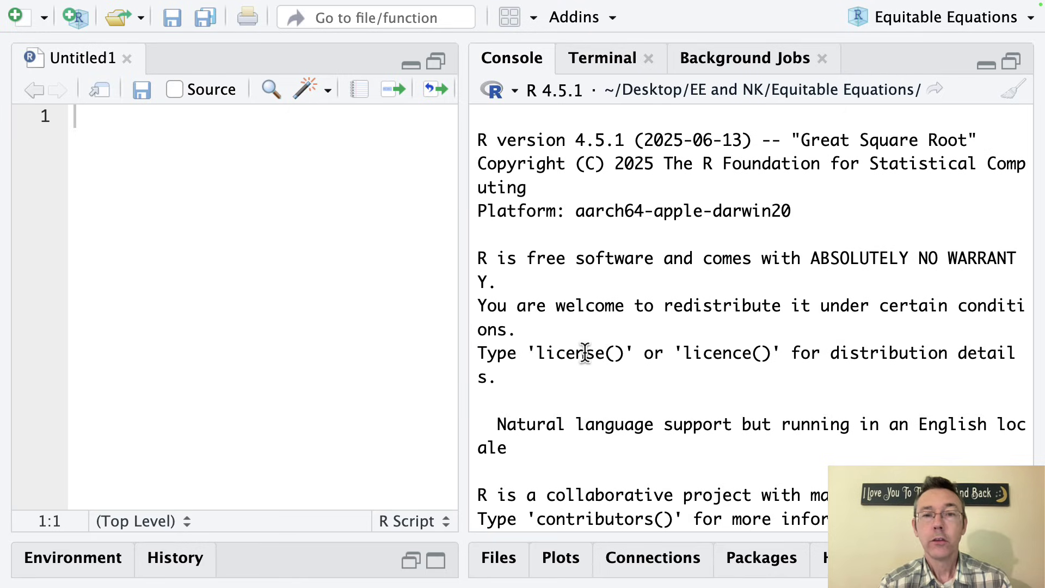
mouse_move(262, 268)
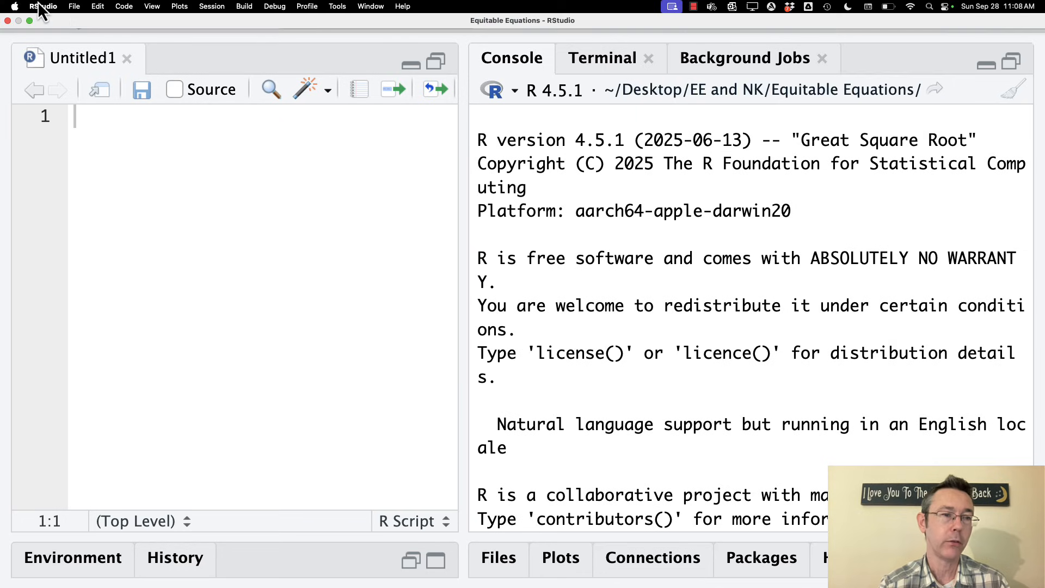
Start File > New Project and return to the new directory, existing directory, or version control choice
click(75, 7)
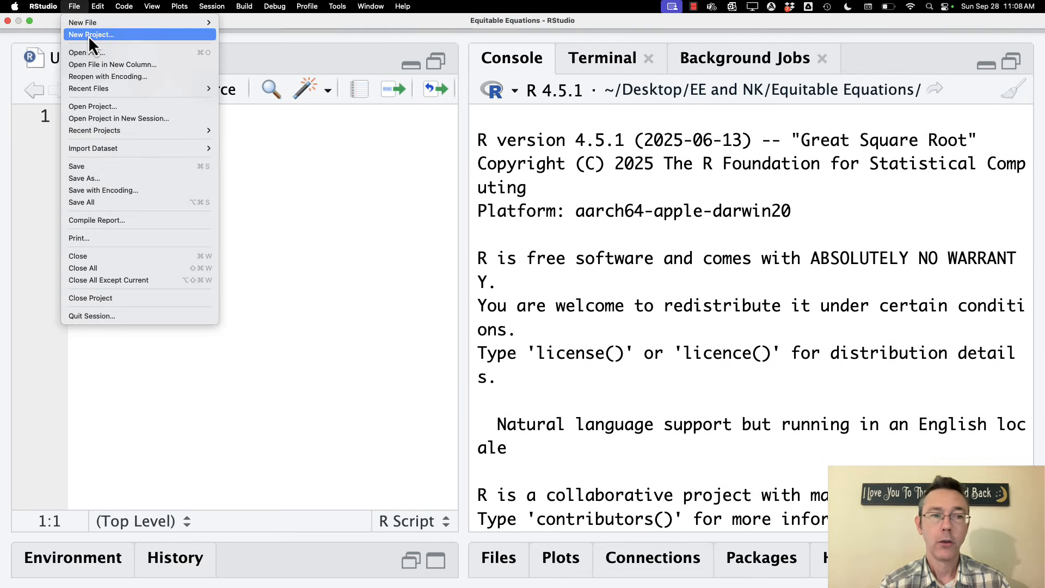
click(96, 34)
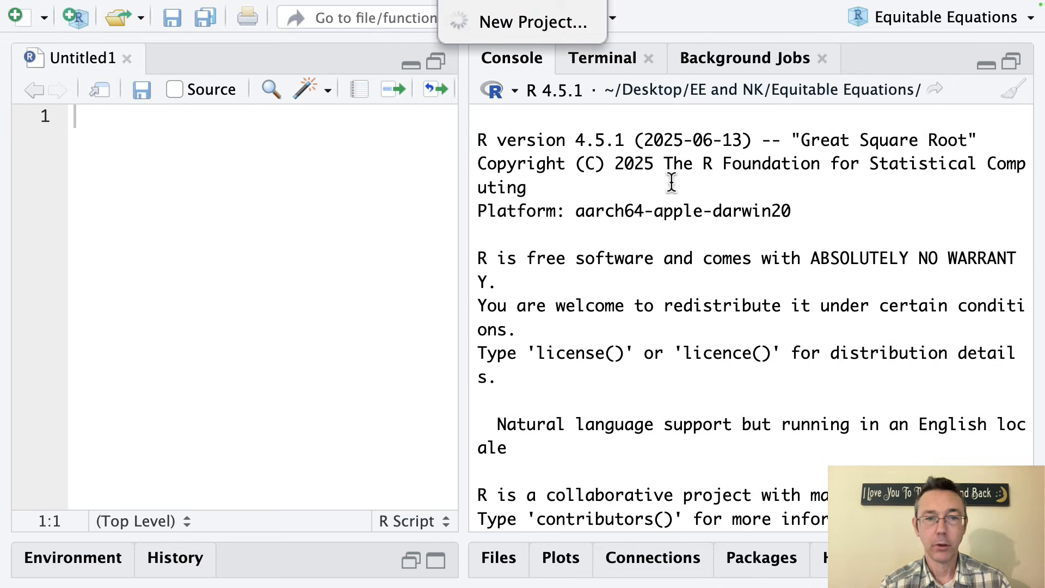
click(528, 21)
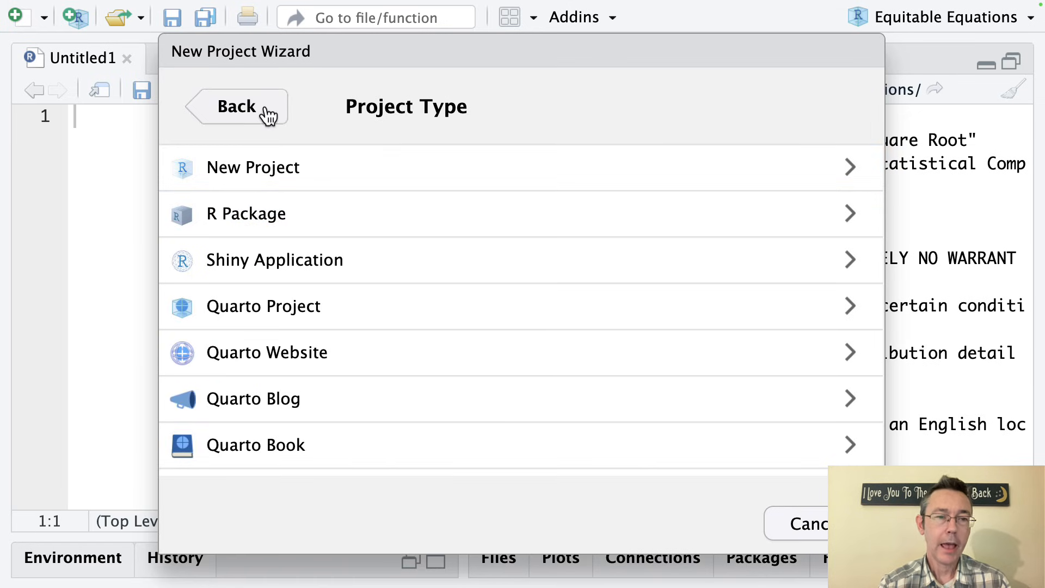
click(237, 106)
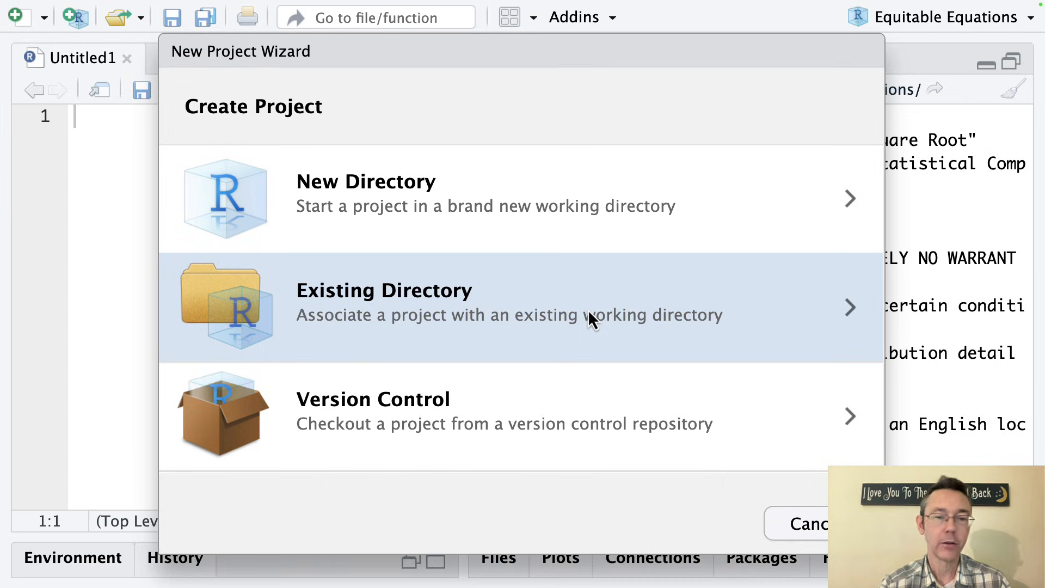
mouse_move(614, 138)
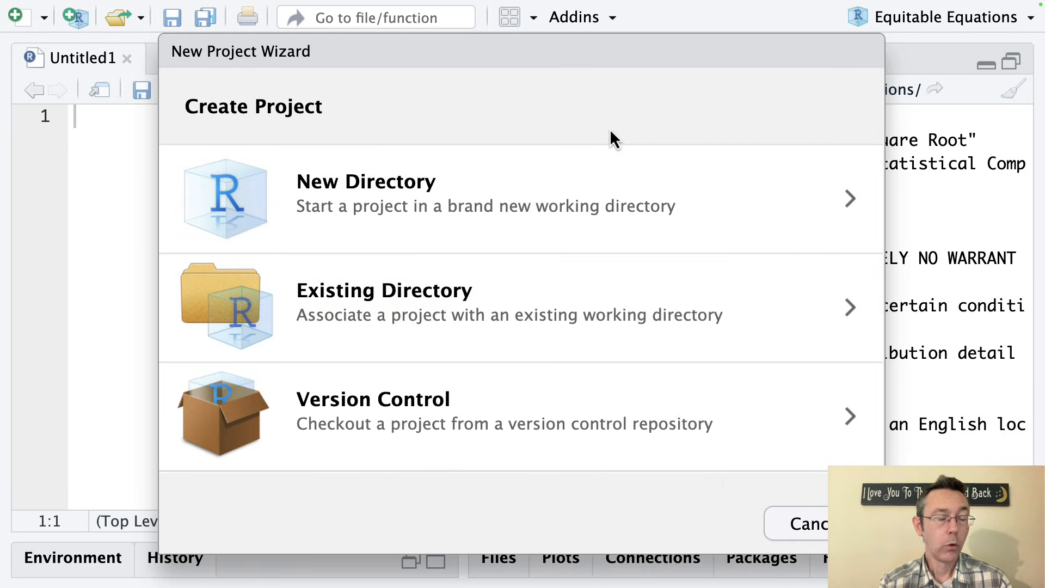
mouse_move(658, 205)
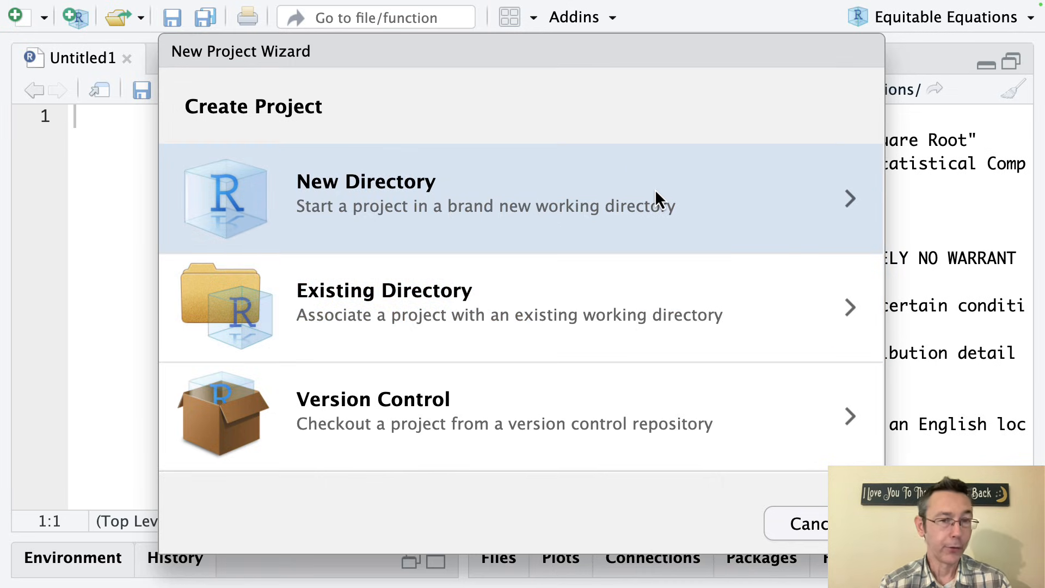
mouse_move(725, 208)
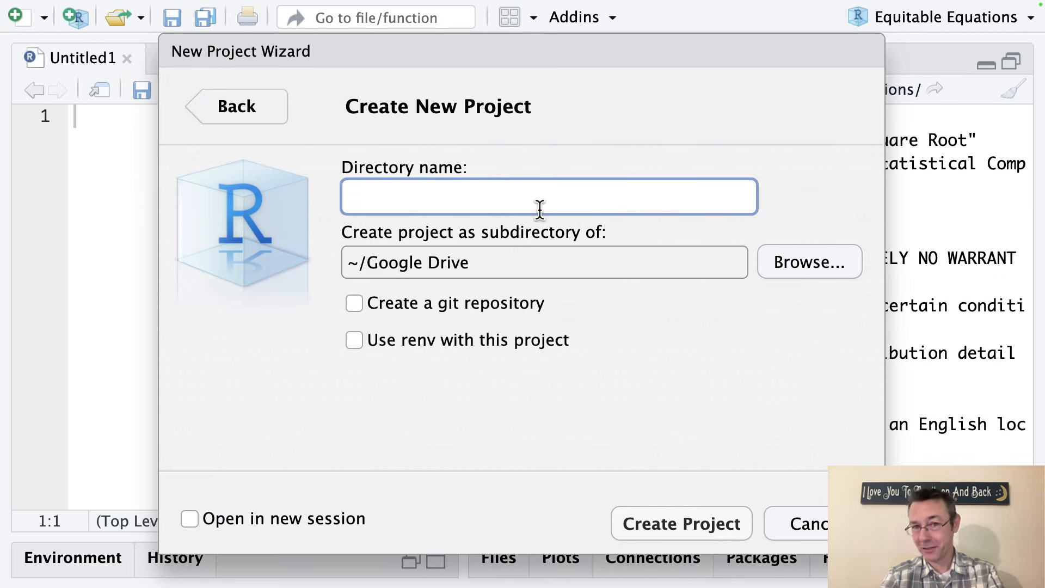
Name the directory 'R learning' under ~/Google Drive and create the project
text(R learn)
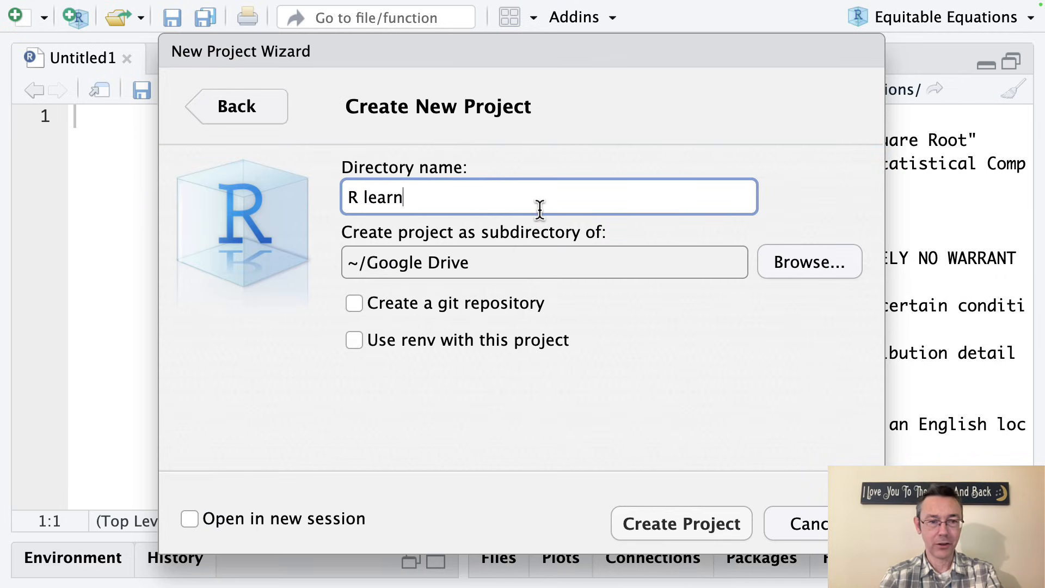
text(ing)
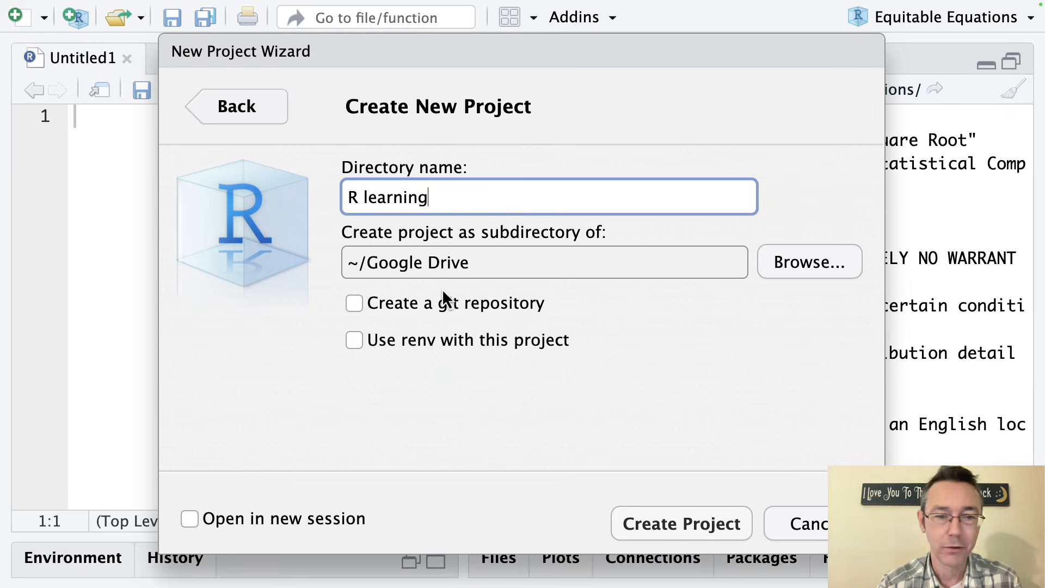
click(681, 523)
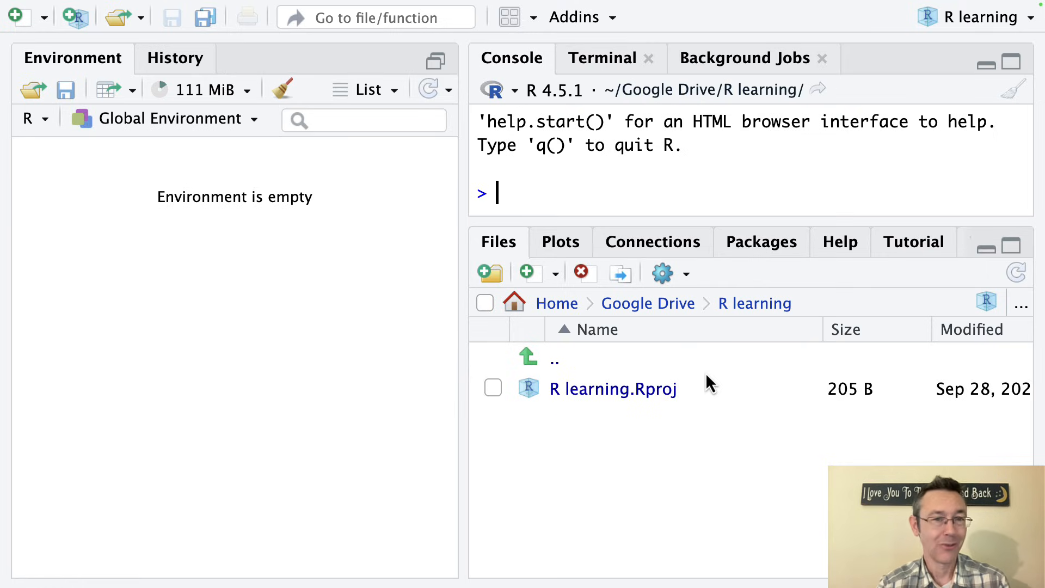
mouse_move(723, 451)
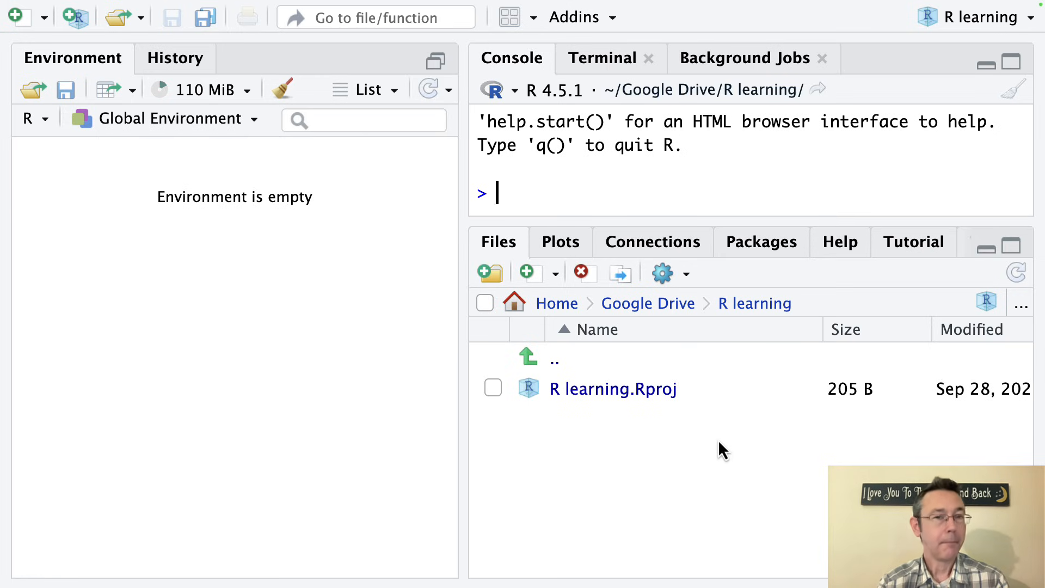
mouse_move(1012, 61)
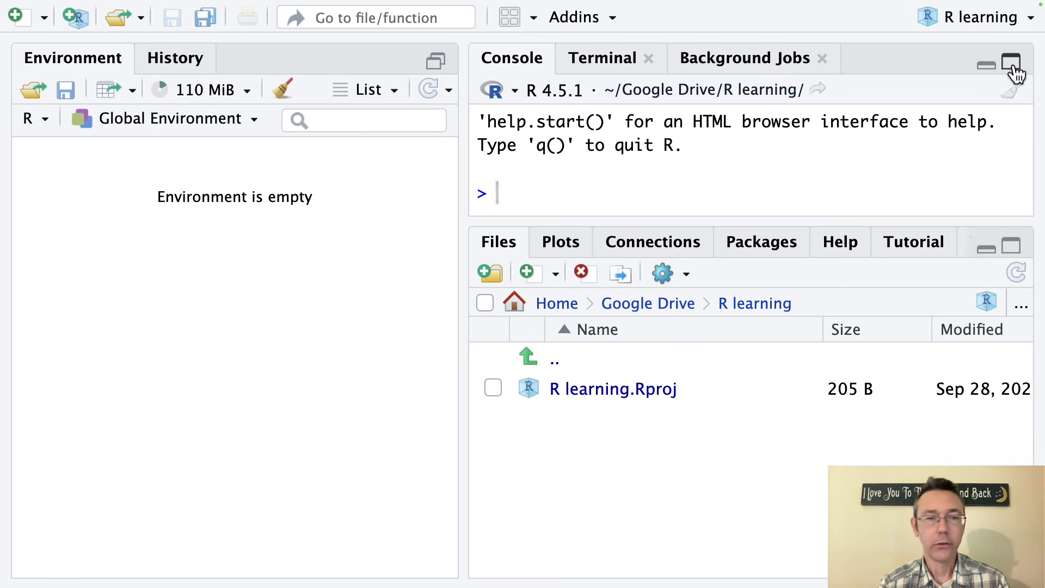
Maximize the Console pane to show R's full startup message
click(1015, 61)
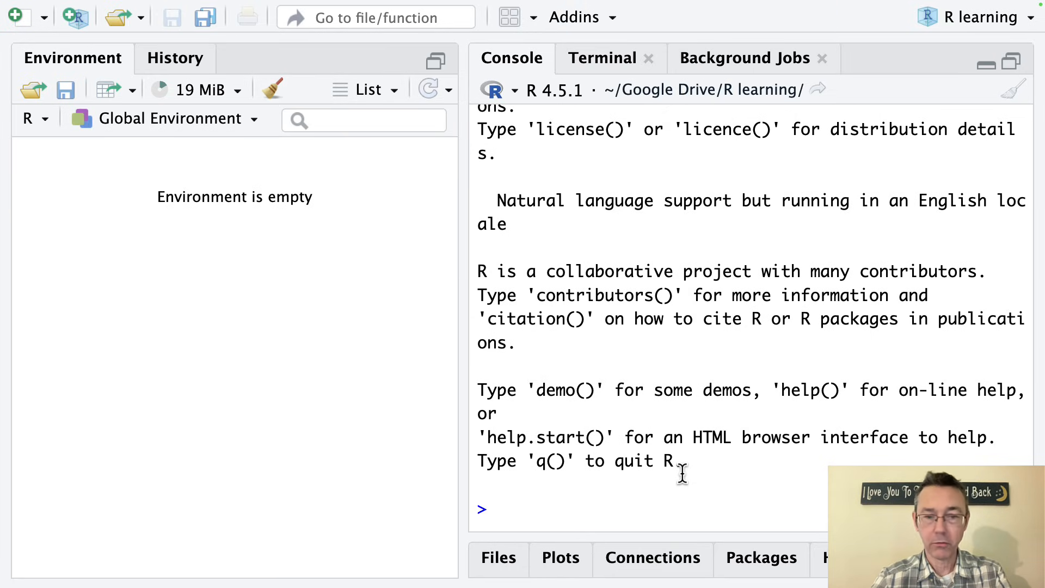
Run install.packages("tidyverse") in the console to download tidyverse
text(install.p)
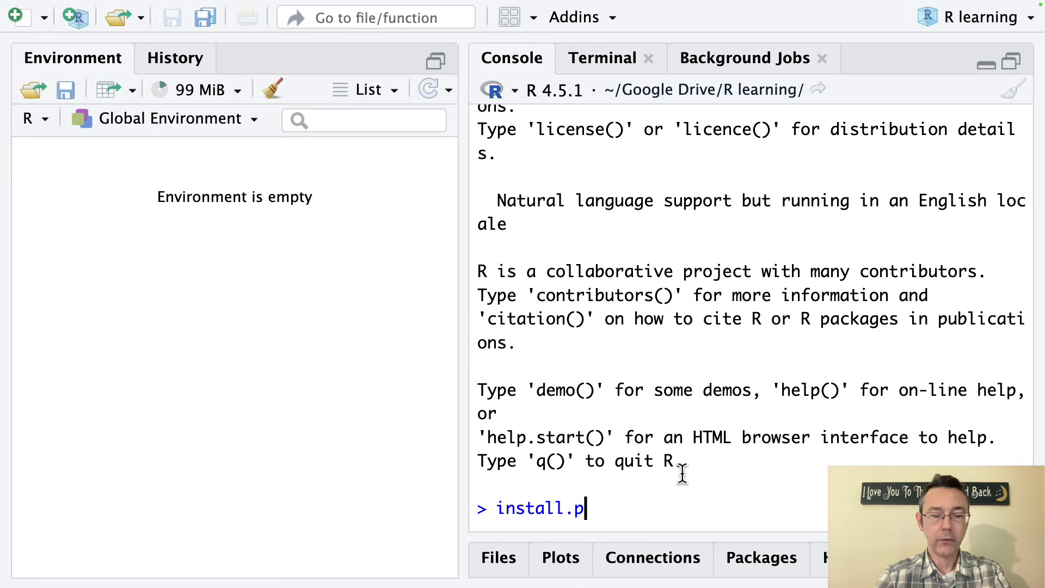
text(ackages()
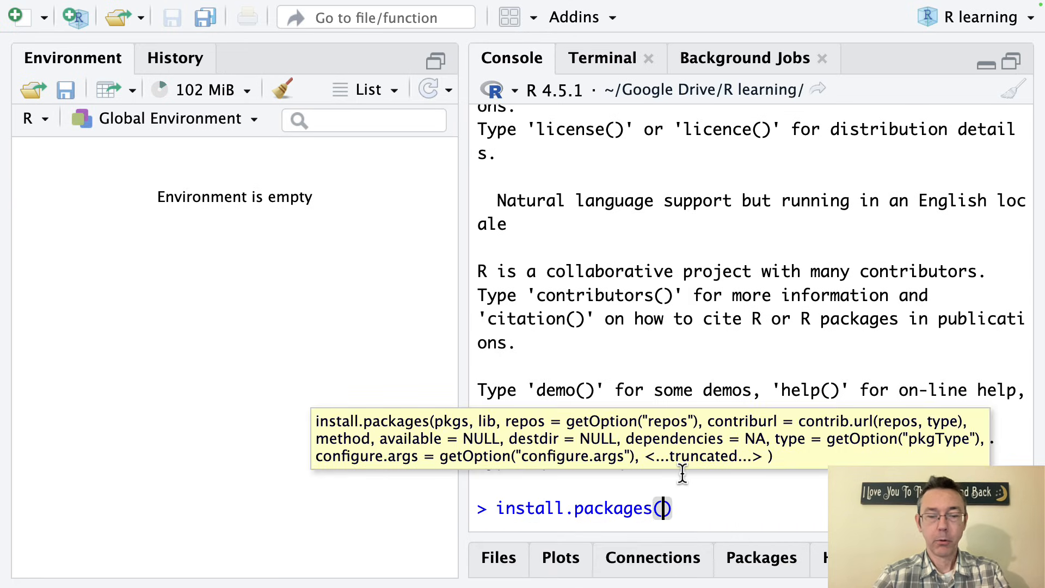
text("tidyvers")
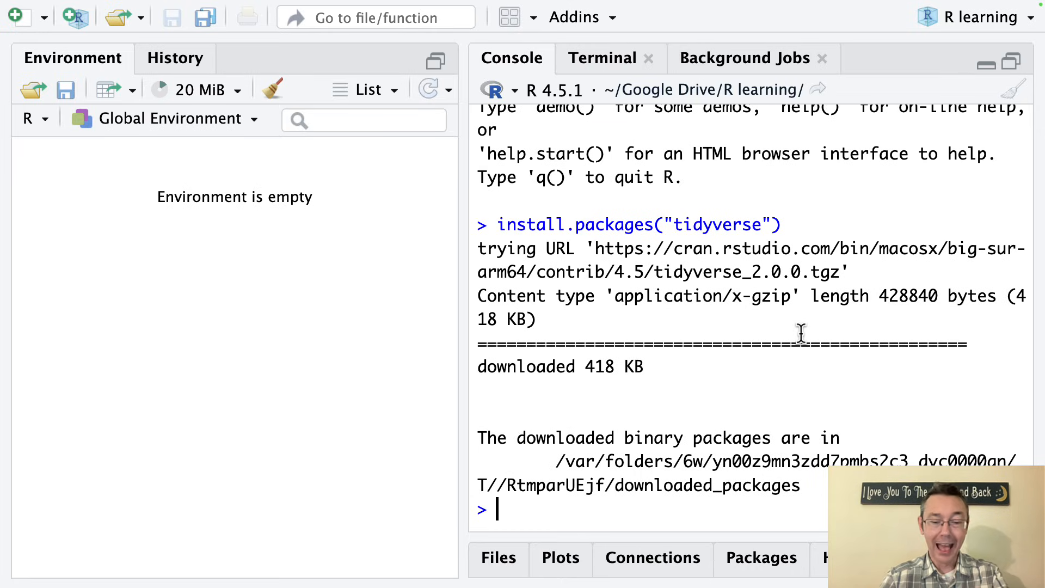
Type library(tidy in the console to get tidyverse autocomplete suggestions
text(library()
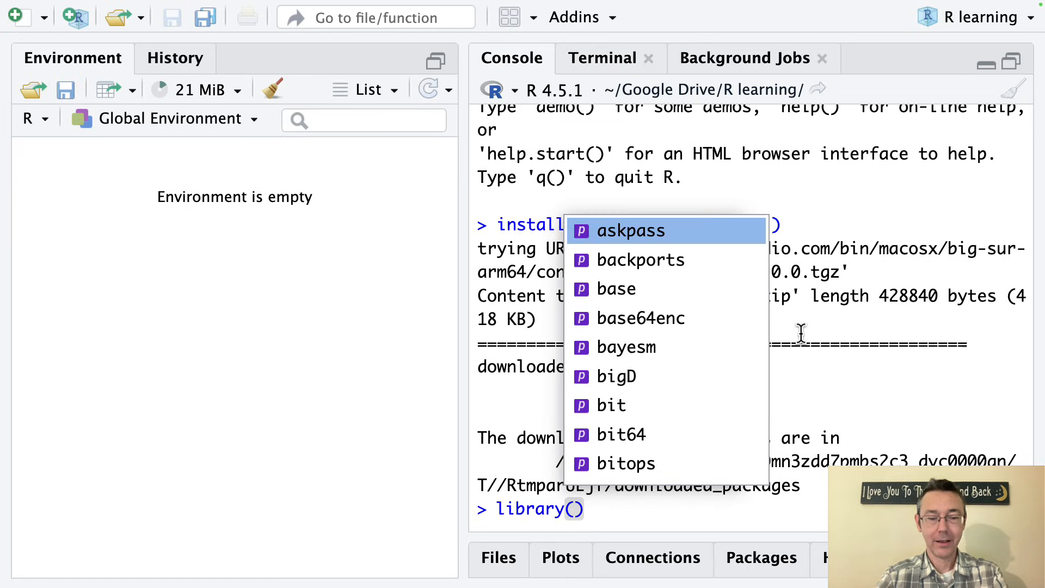
text(tidy)
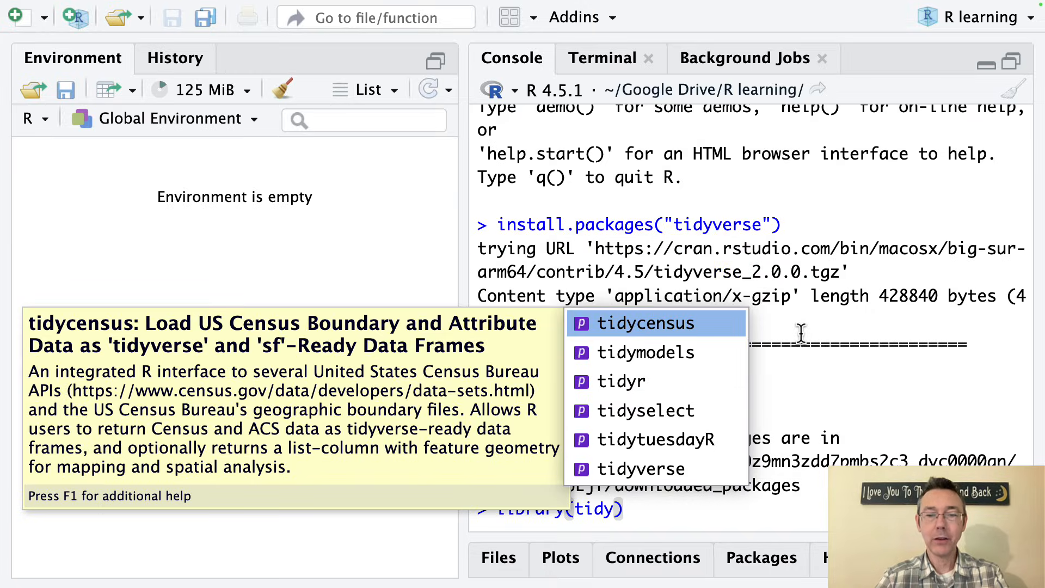